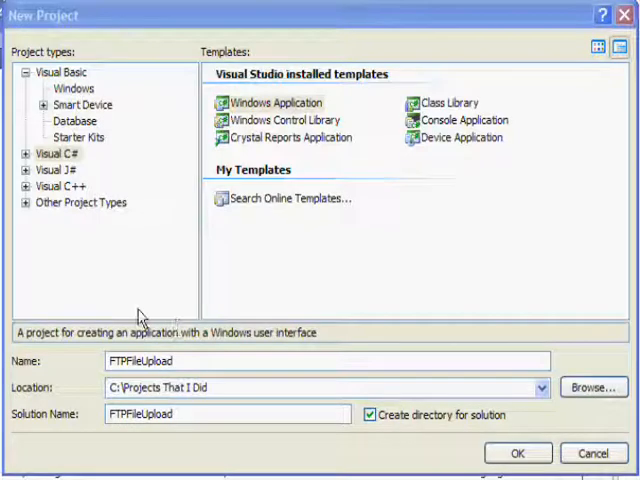
pyautogui.moveTo(55, 158)
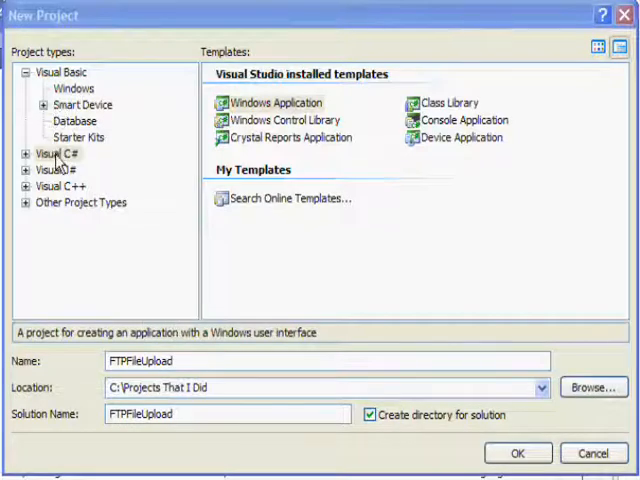
pyautogui.moveTo(255, 113)
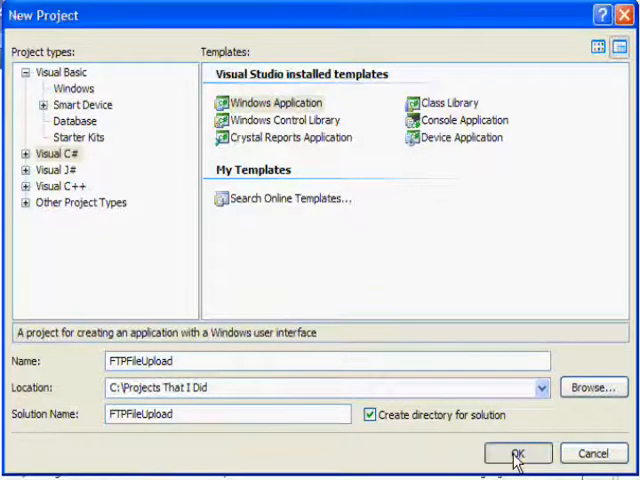
# - Create the FTPFileUpload Windows Application project in C:\Projects That I Did
pyautogui.click(517, 453)
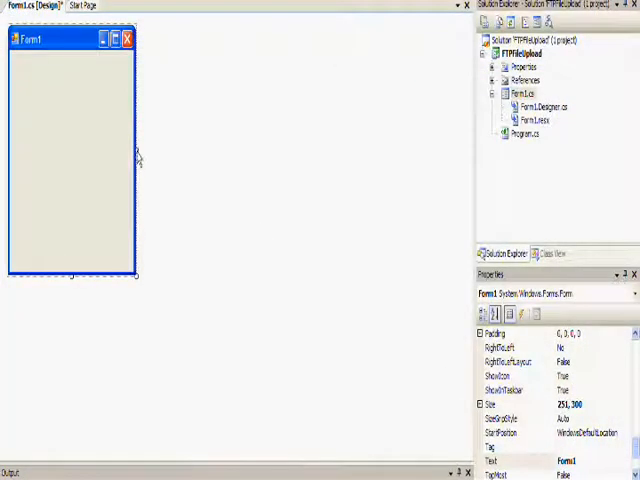
pyautogui.moveTo(235, 248)
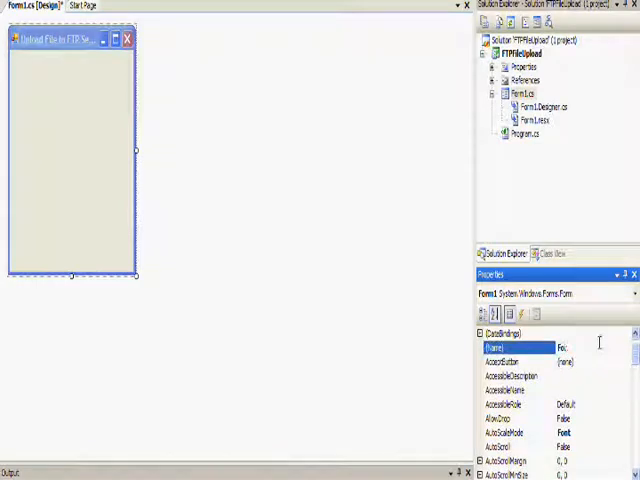
# - Name the form frmMain in its (Name) property
pyautogui.write('frmMain')
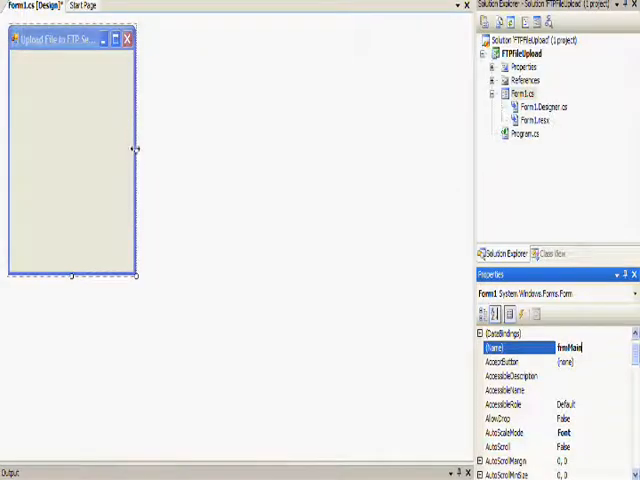
pyautogui.moveTo(191, 142)
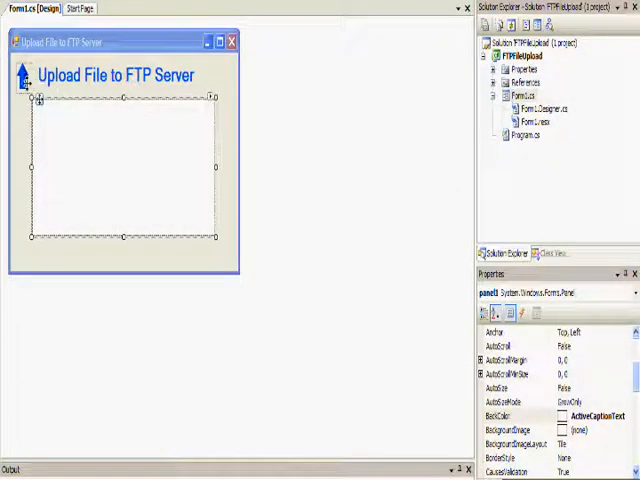
pyautogui.click(22, 78)
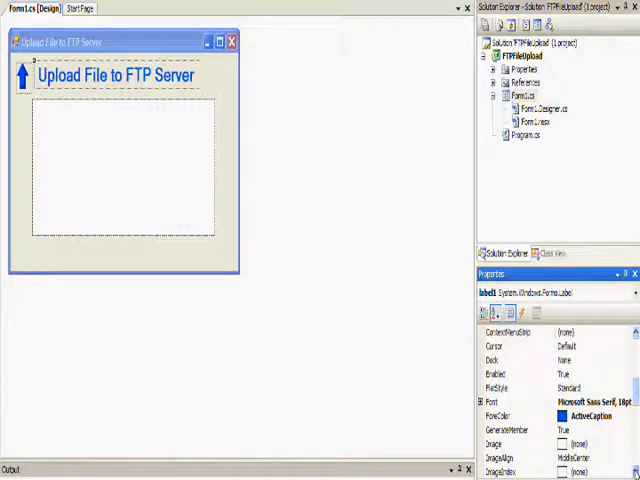
pyautogui.scroll(-3)
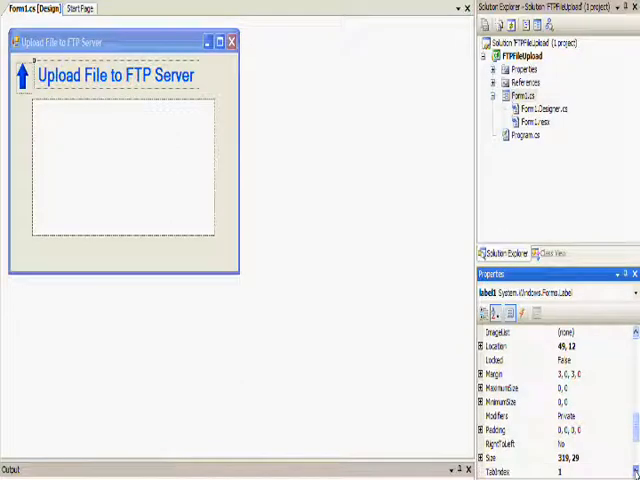
pyautogui.scroll(-3)
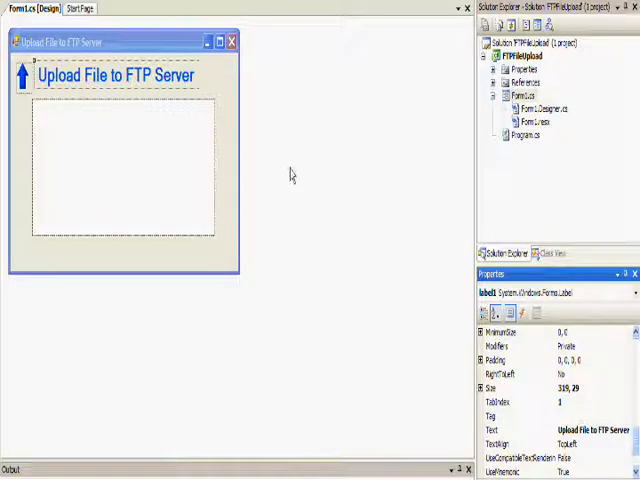
# - Add an 'FTP Server' label in the panel with a txtFTPServer text box beside it
pyautogui.click(120, 170)
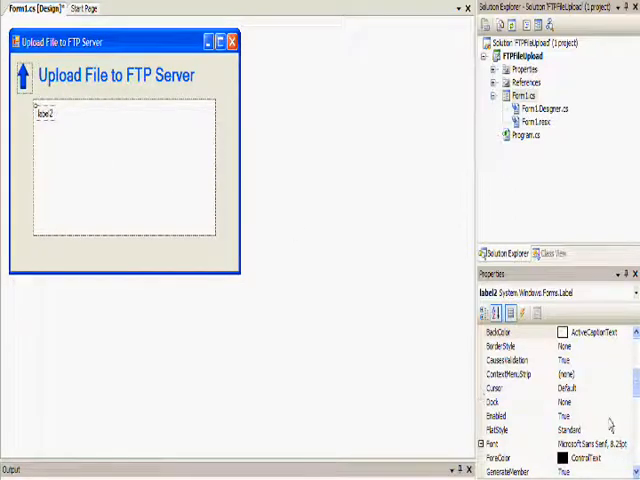
pyautogui.scroll(-3)
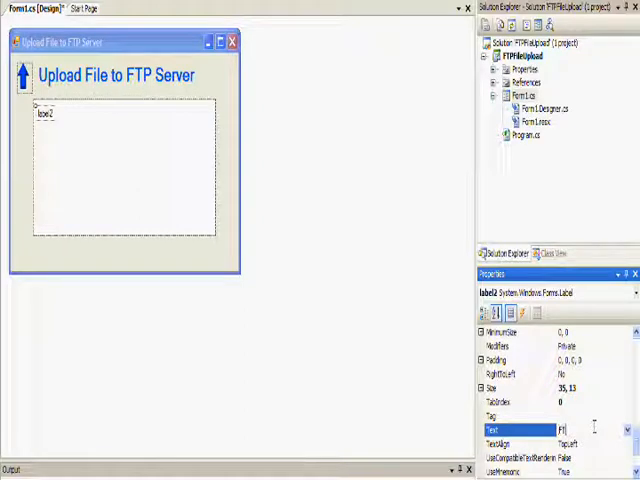
pyautogui.write('FTP Server')
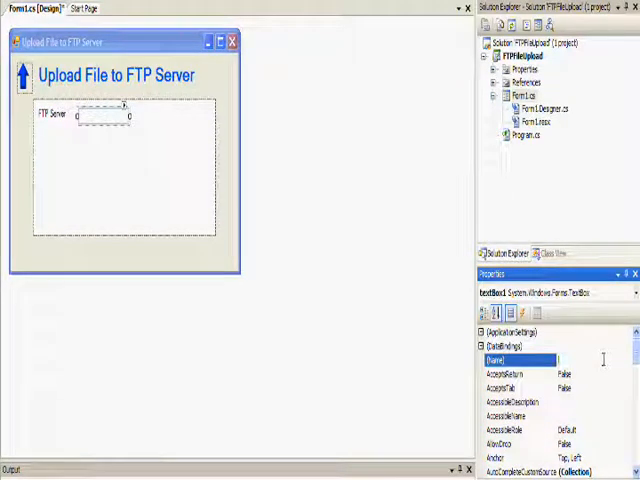
pyautogui.write('txtFTPServer')
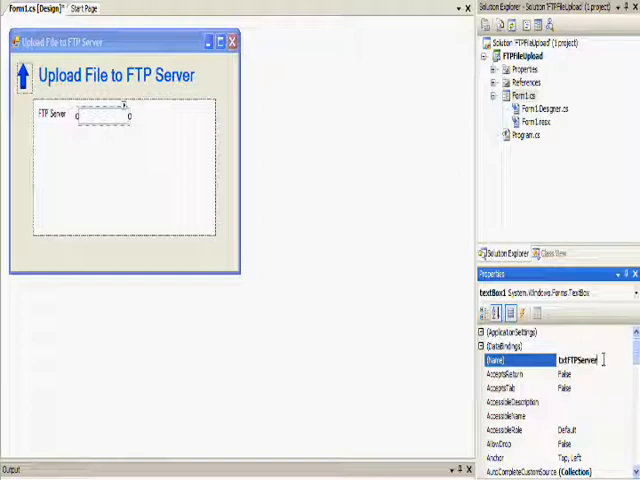
pyautogui.moveTo(437, 318)
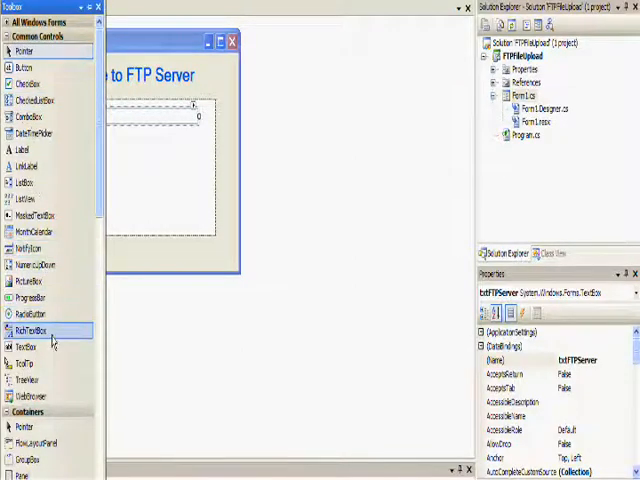
pyautogui.moveTo(26, 363)
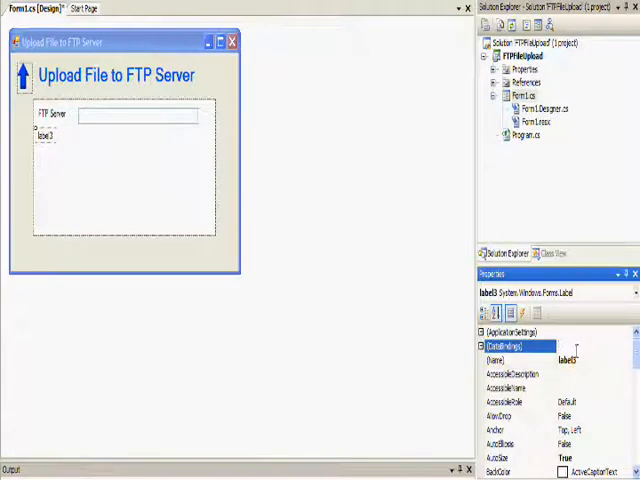
# - Add User ID, Password and File To Upload text boxes, naming the last txtFile
pyautogui.scroll(-3)
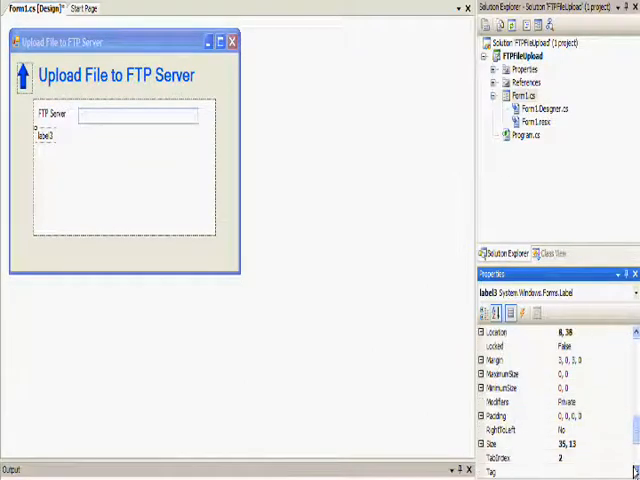
pyautogui.scroll(-3)
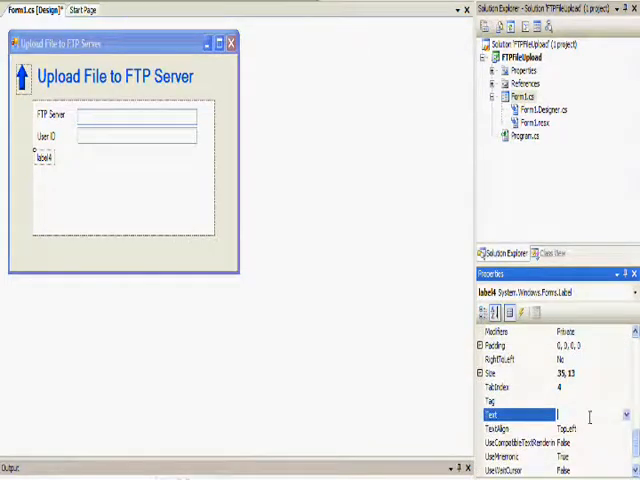
pyautogui.write('Password')
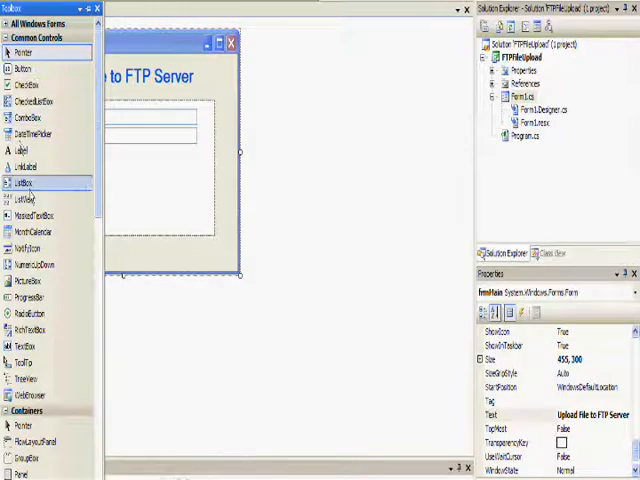
pyautogui.moveTo(28, 344)
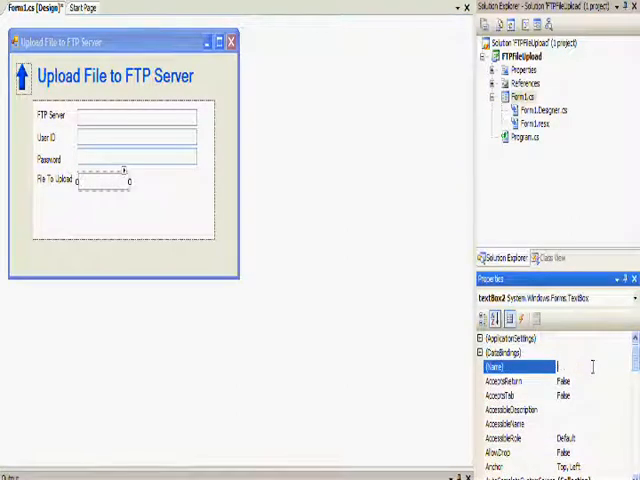
pyautogui.write('txtFil')
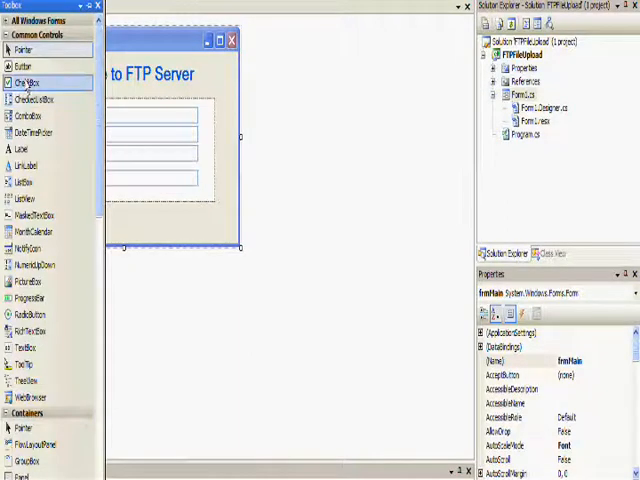
# - Add a btnUpload button captioned 'Upload to Server' below the panel
pyautogui.scroll(-3)
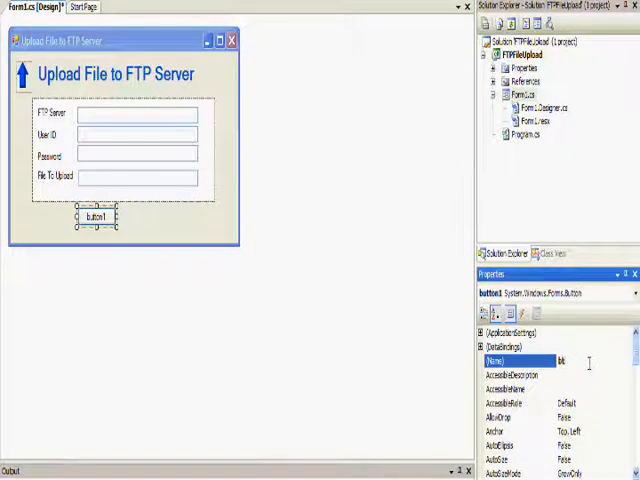
pyautogui.write('btnUpload')
pyautogui.write('Upload to Server')
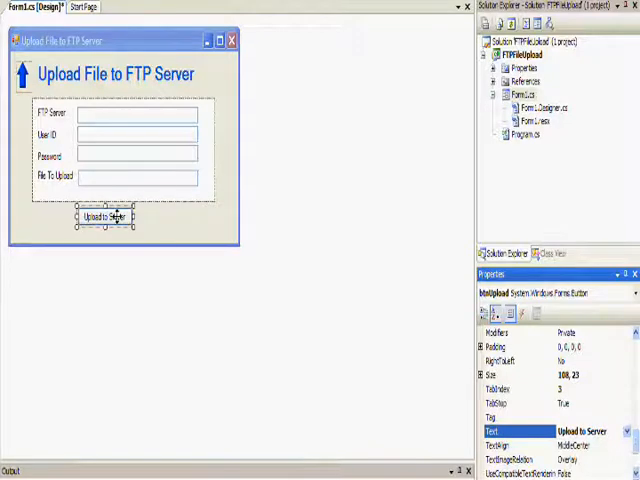
# - Paste a copy of the Upload to Server button and caption it 'Clear Screen'
pyautogui.rightClick(105, 217)
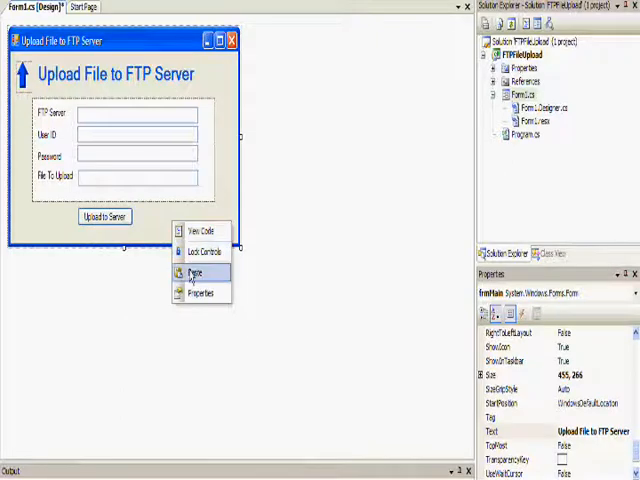
pyautogui.click(193, 272)
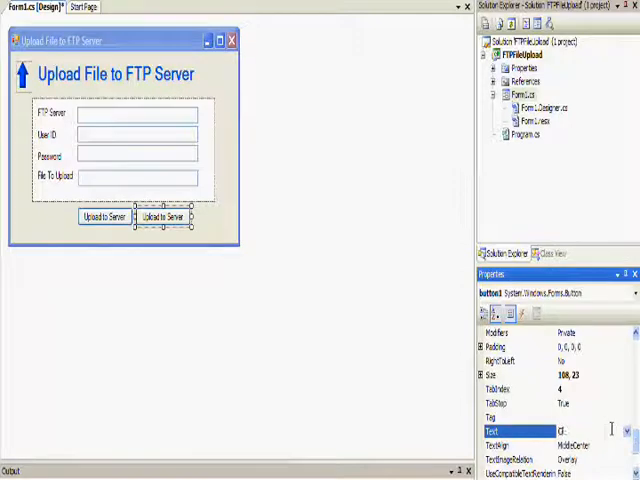
pyautogui.write('Clear')
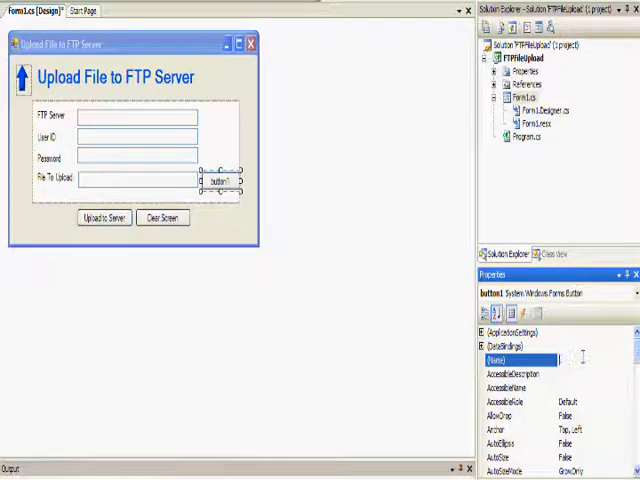
# - Name the File To Upload side button btnBrowse, caption it 'Browse', and narrow it
pyautogui.write('btnBrowse')
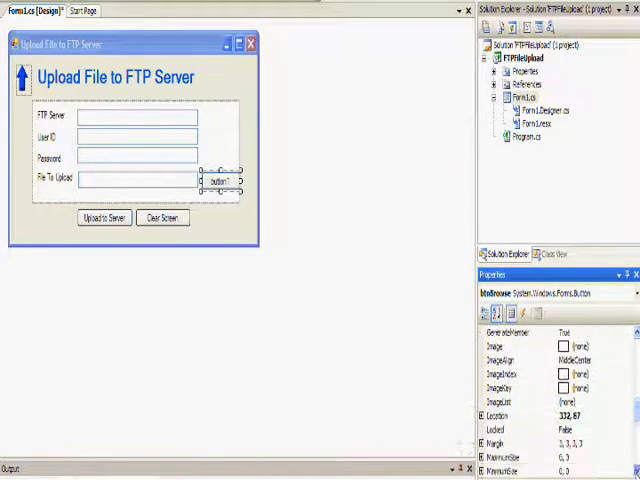
pyautogui.scroll(-3)
pyautogui.write('Browse')
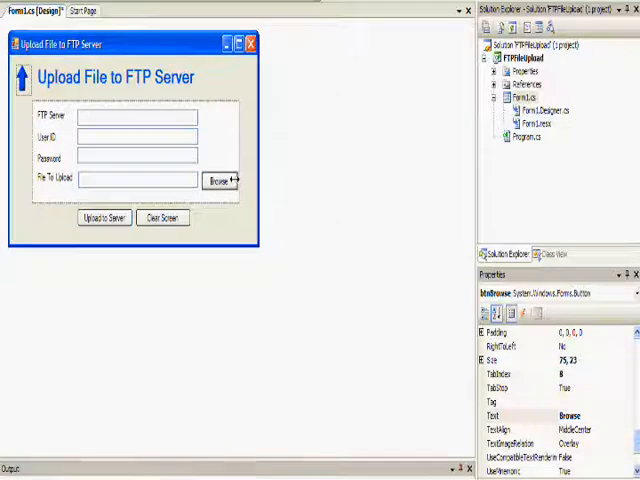
pyautogui.click(219, 181)
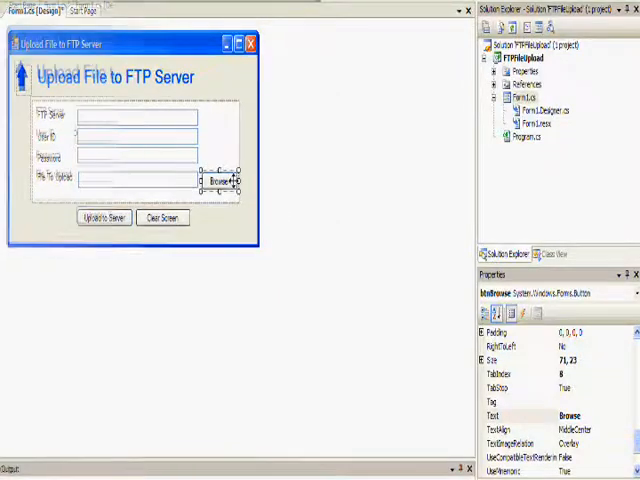
pyautogui.click(135, 133)
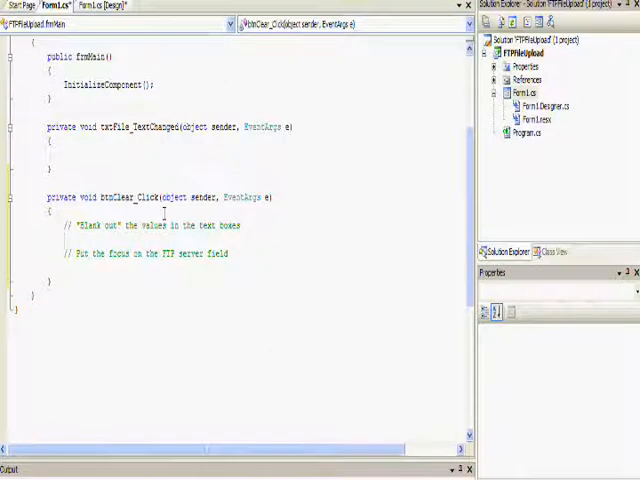
# - In btnClear_Click, set txtFTPServer, txtUserID, txtPasswd and txtFile Text to empty
pyautogui.write('txtFTPServer.Text = "";')
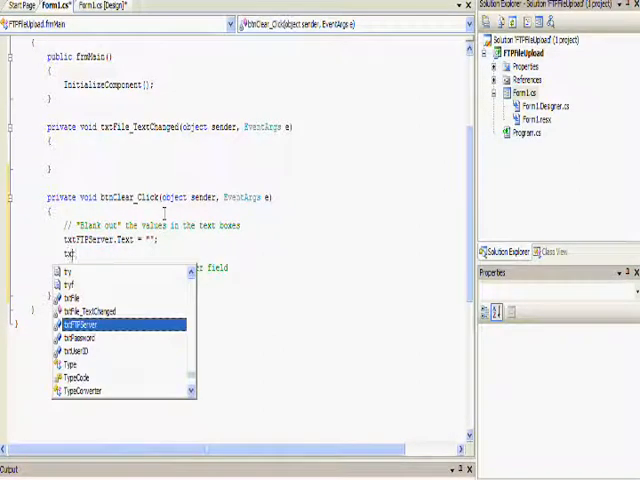
pyautogui.write('txtUserID.Text = "')
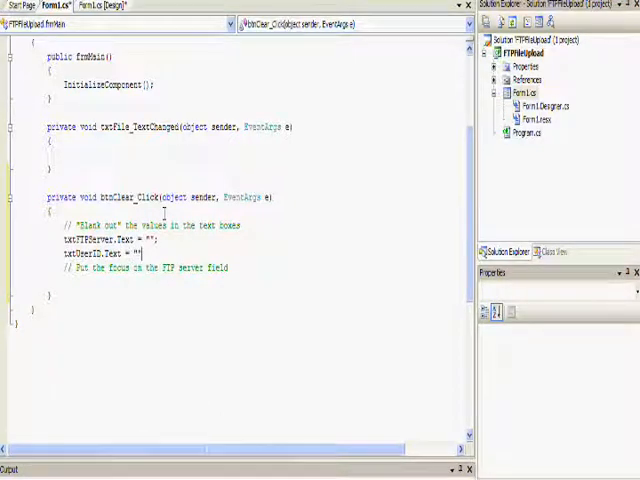
pyautogui.write('txtPasswd')
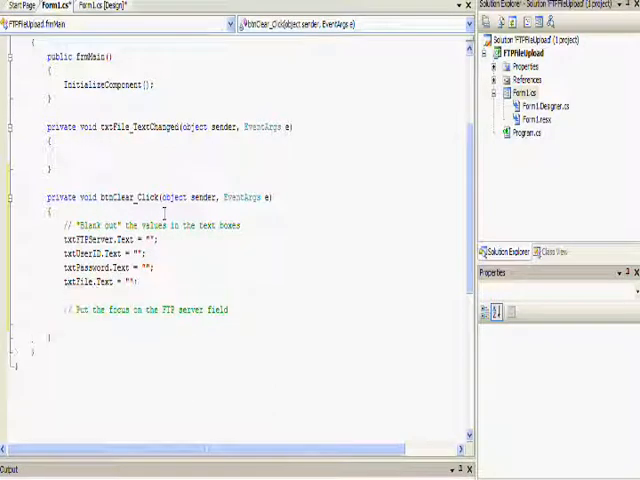
pyautogui.write('txt')
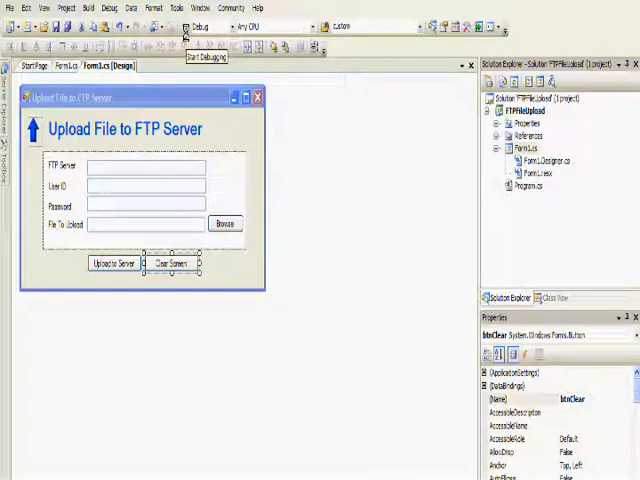
# - Run the form with sample text and test the Clear Screen button
pyautogui.click(188, 27)
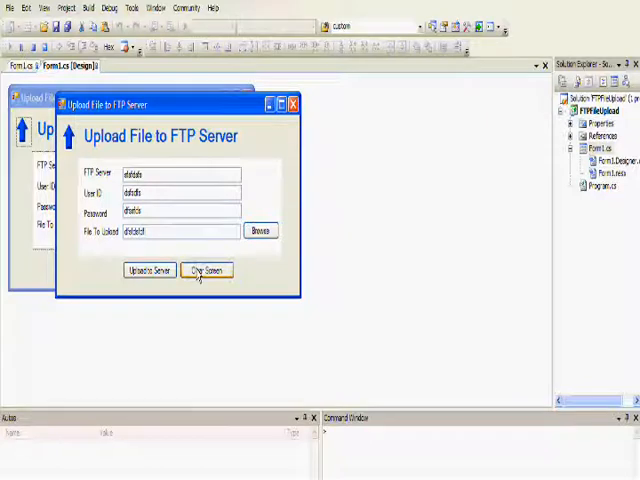
pyautogui.click(208, 270)
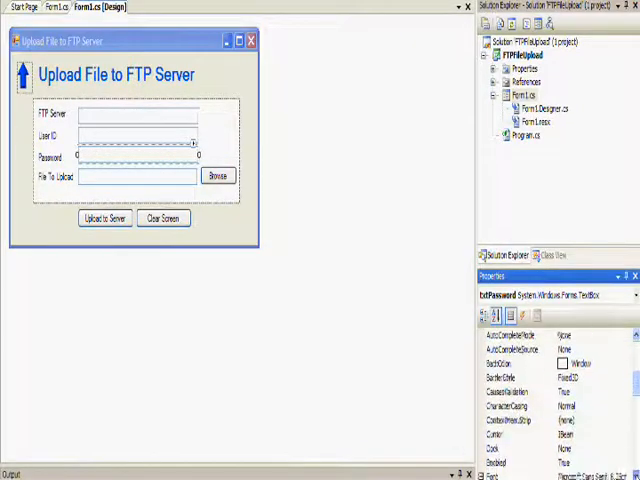
pyautogui.scroll(-3)
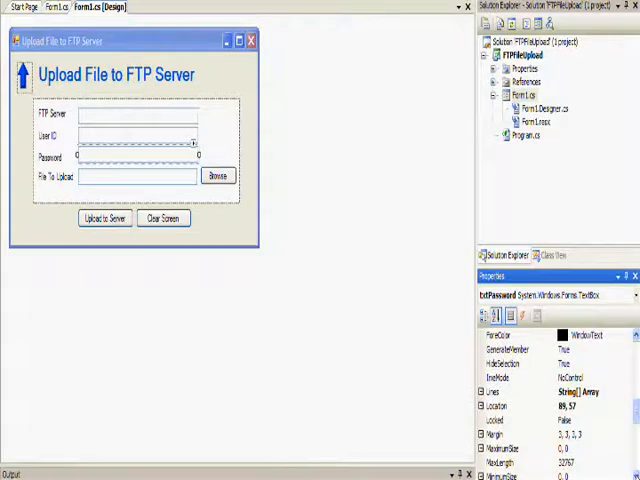